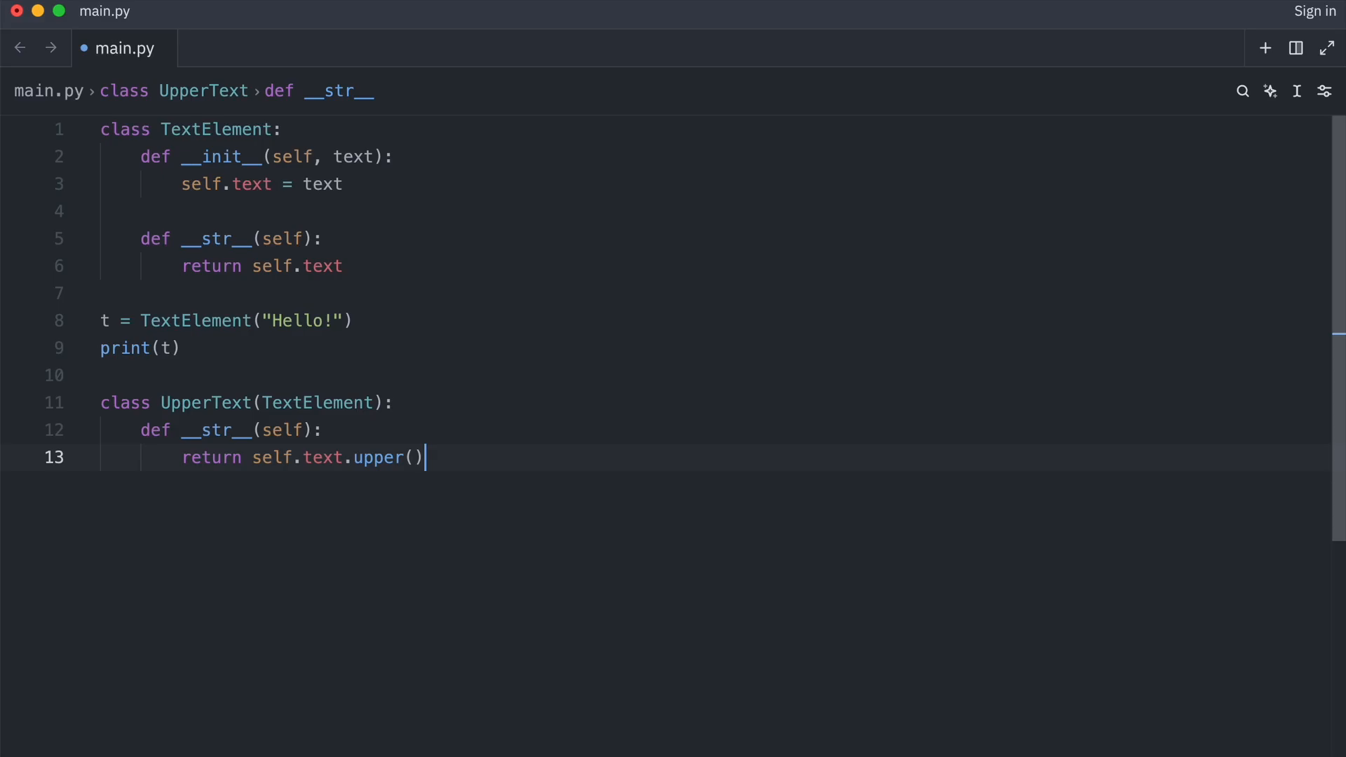
# - Add the BorderedText class below UpperText and create b = BorderedText("Hello!")
pyautogui.press('enter')
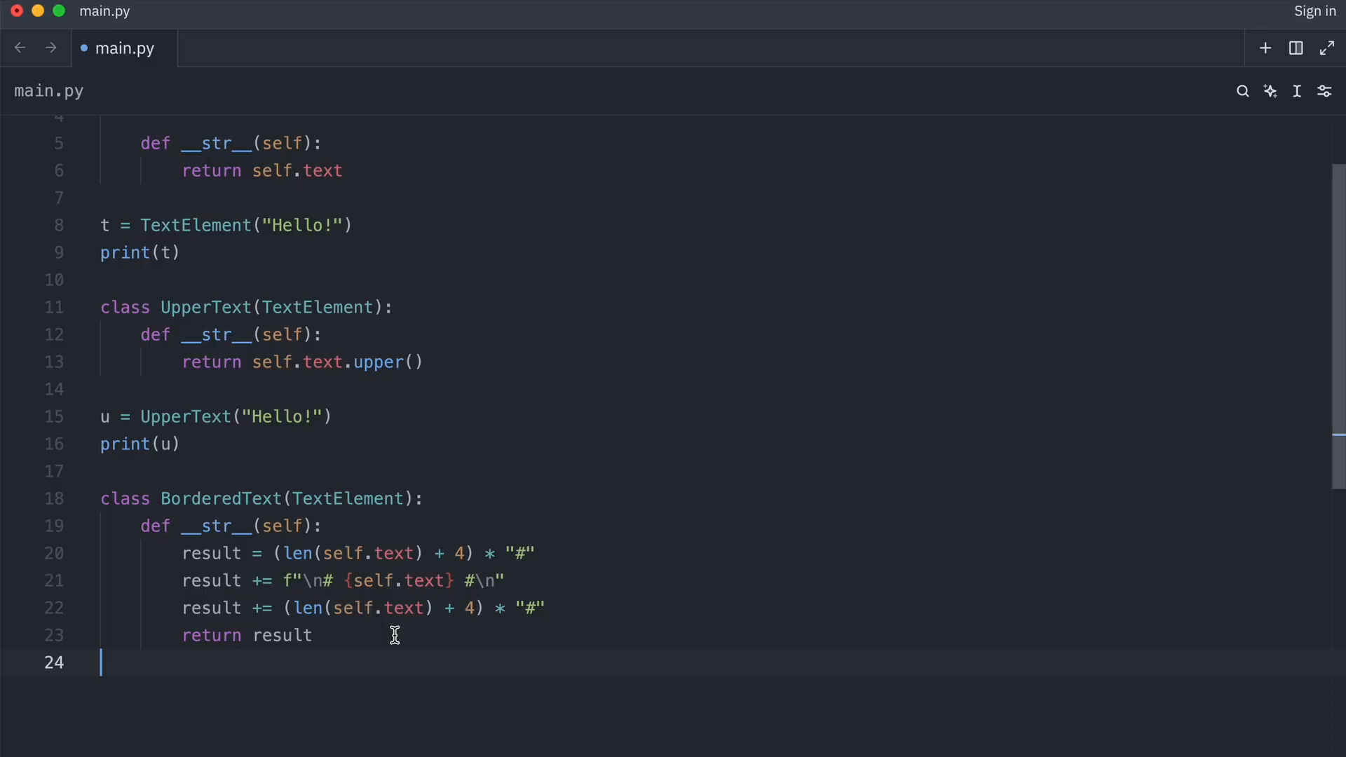
pyautogui.write('b = BorderedText("Hello!")')
pyautogui.write('print(b)')
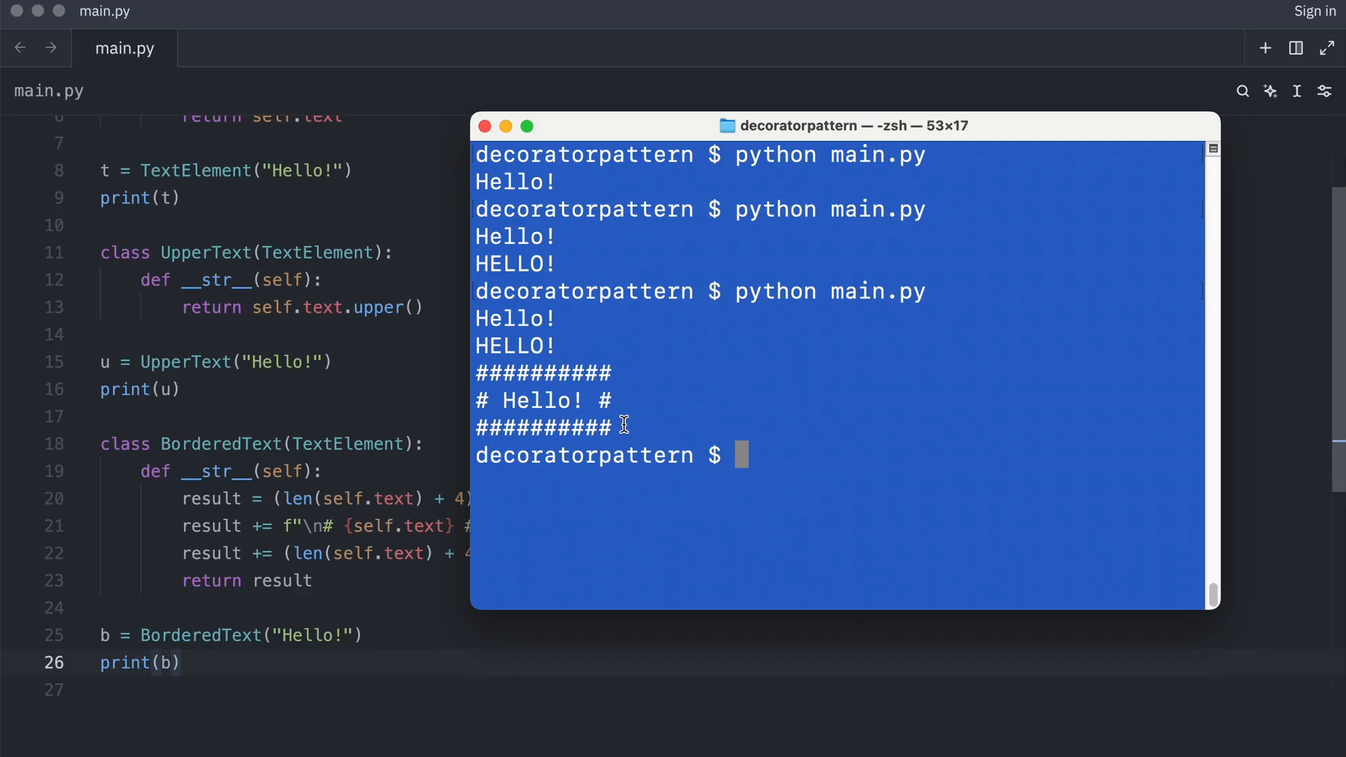
# - Select the t, u and b instance and print lines for deletion
pyautogui.moveTo(474, 373); pyautogui.dragTo(624, 427)
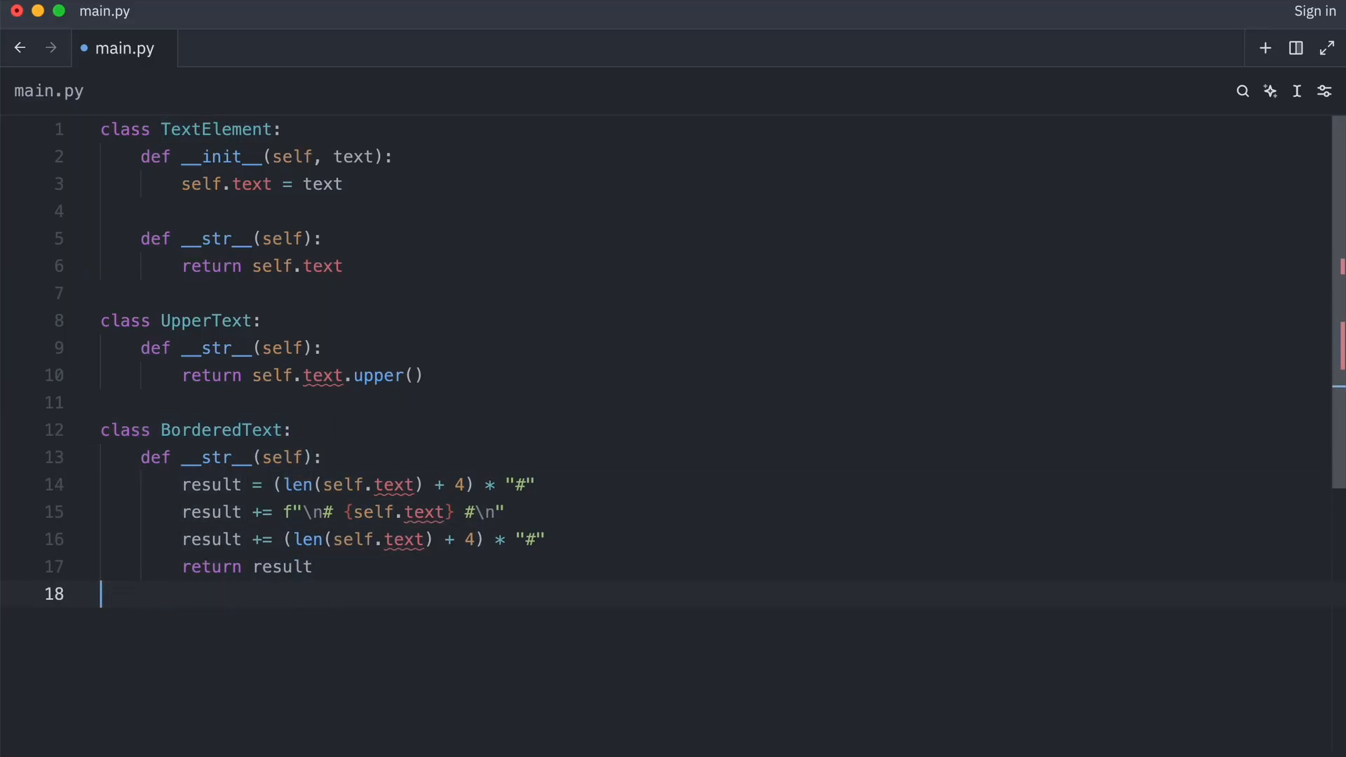
# - Rename UpperText to UpperTextDecorator, then begin an 'interface Component:' line at the top
pyautogui.doubleClick(206, 320)
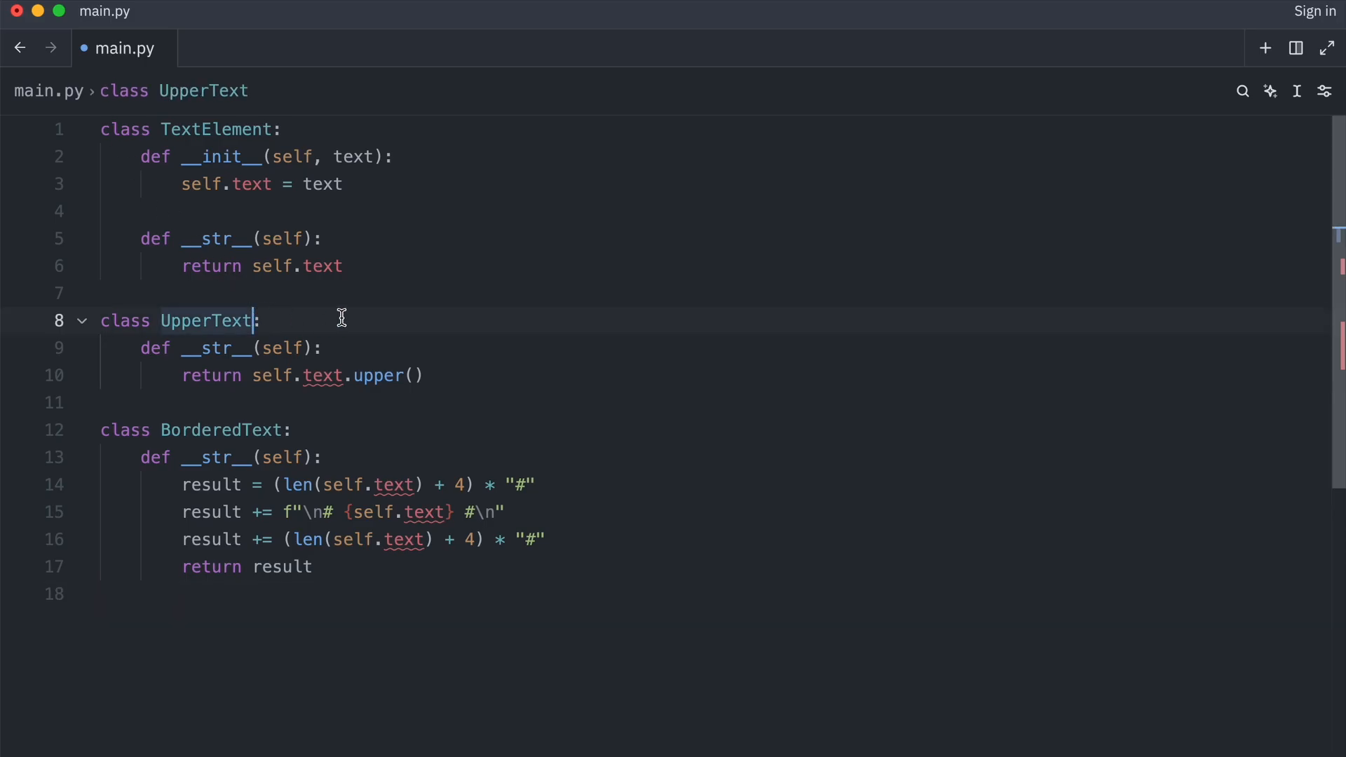
pyautogui.write('Decorator')
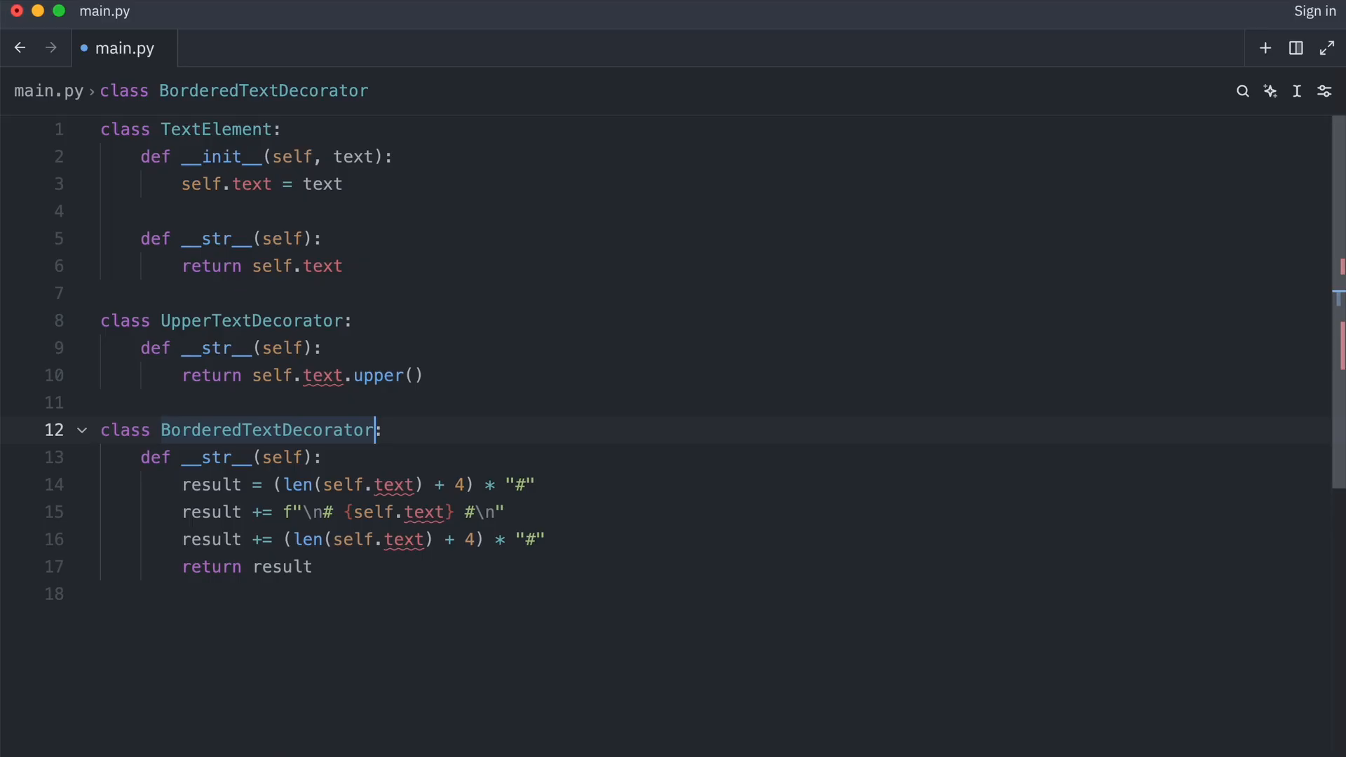
pyautogui.write('interface Component:')
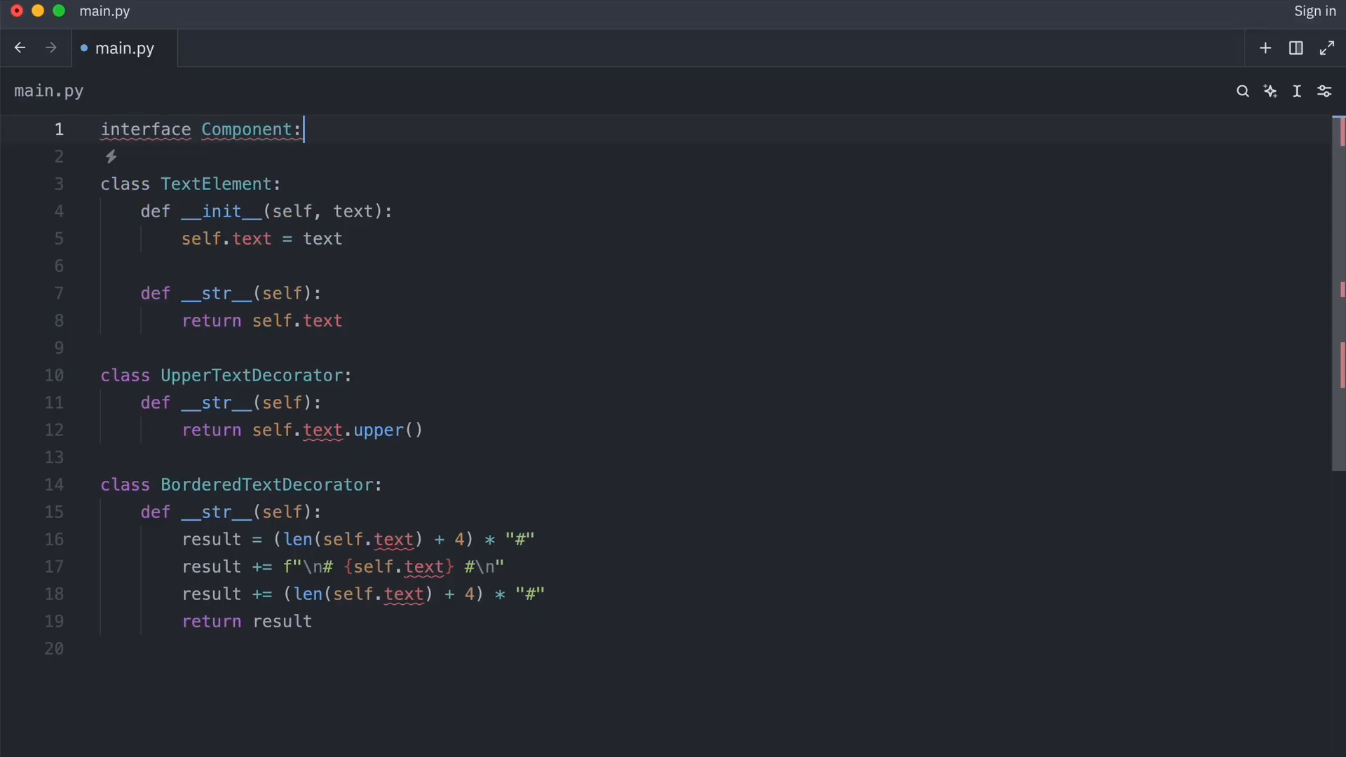
# - Declare __str__(): under the Component interface and start typing str
pyautogui.write('__str__():')
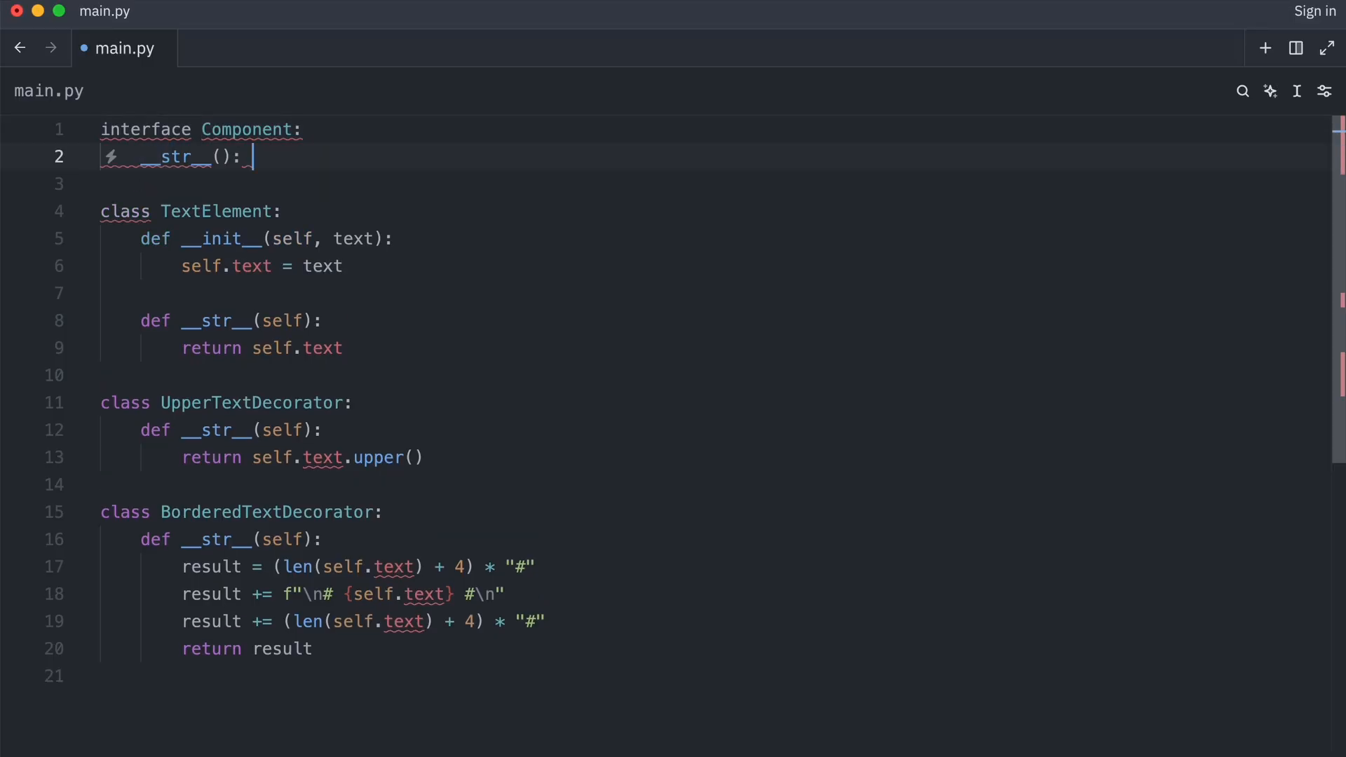
pyautogui.write('str(self.text_element')
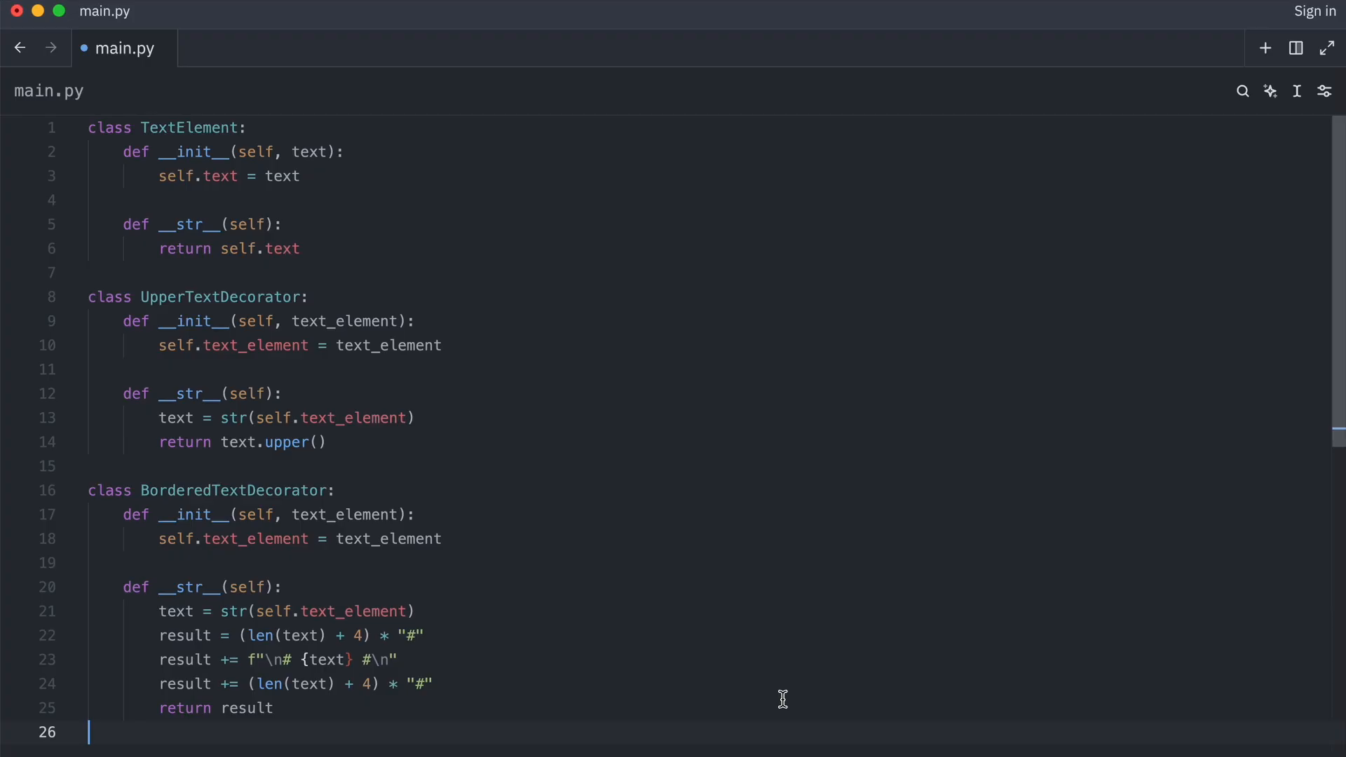
# - Add print calls for TextElement("Hello!") and its BorderedTextDecorator-wrapped version
pyautogui.write('print(TextElement("Hello!"))')
pyautogui.write('print(UpperTextDecorator(TextElement("Hello!')
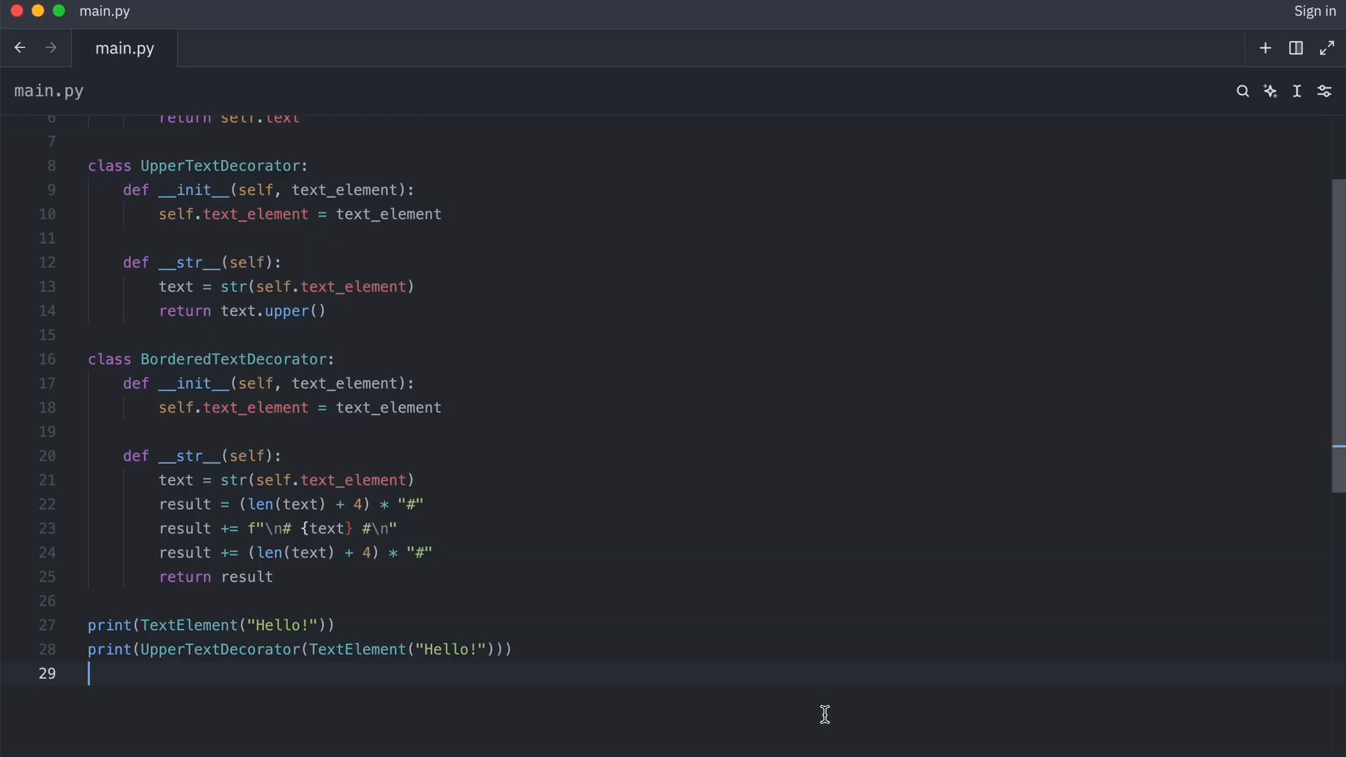
pyautogui.write('print(BorderedTextDecorator(TextElement("Hello!")))')
pyautogui.write('def get_text(text):')
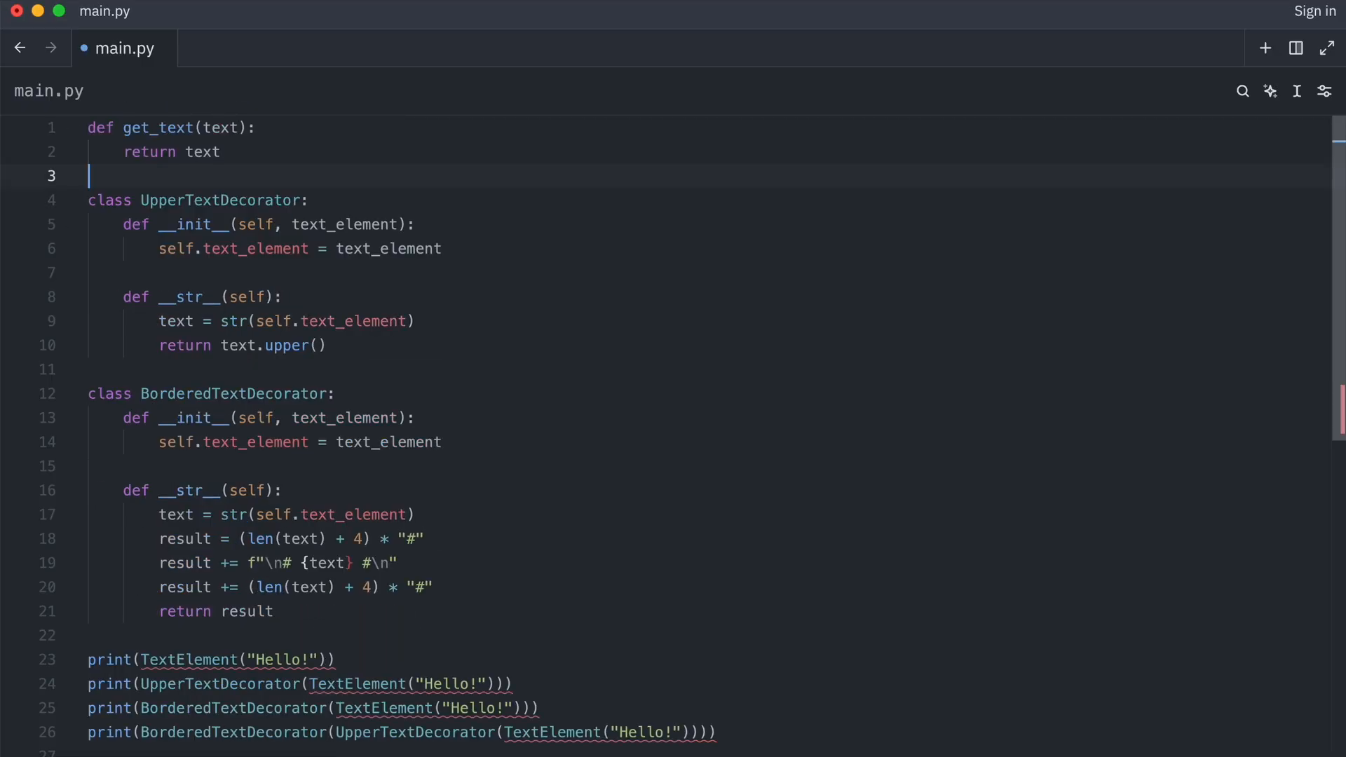
pyautogui.moveTo(869, 258)
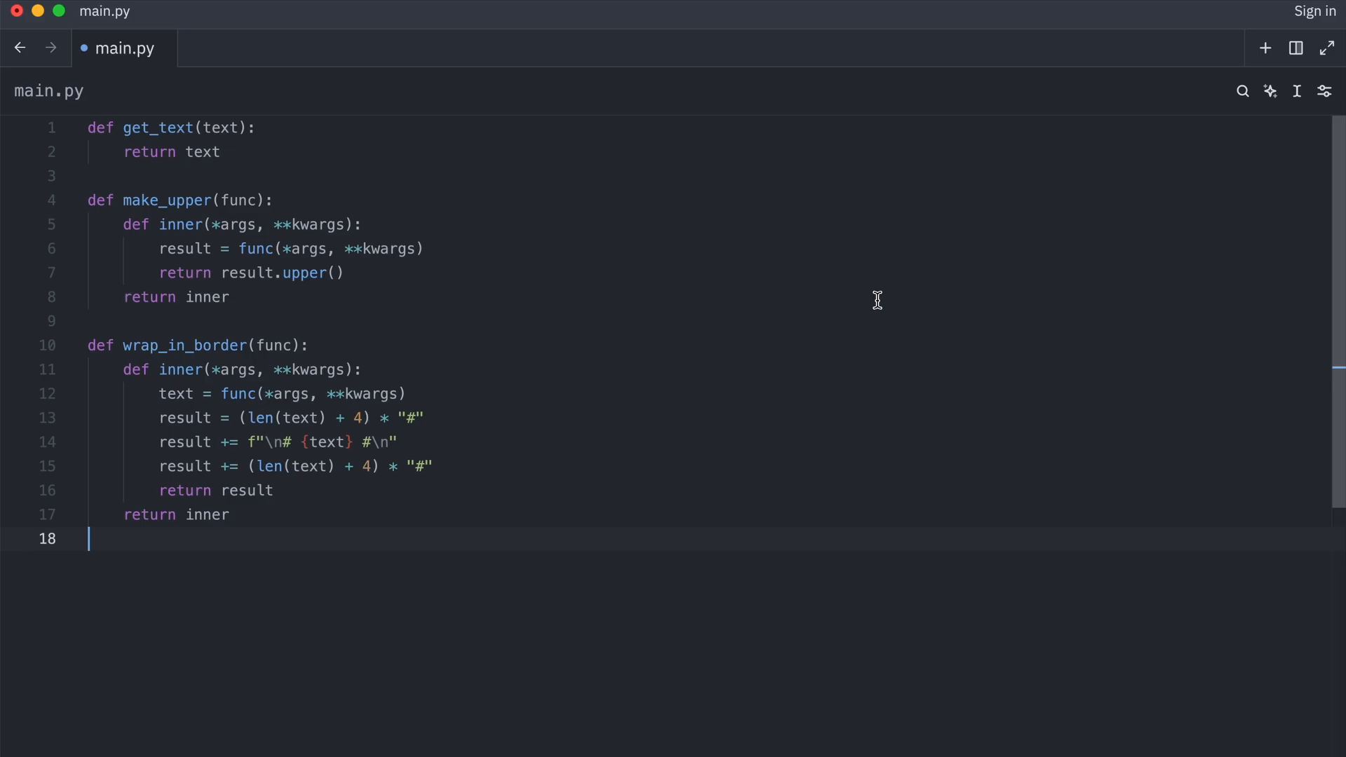
# - Append print(get_text("Hello!")) at the end of main.py
pyautogui.write('print(get_text("Hello!"))')
pyautogui.write('python main.py')
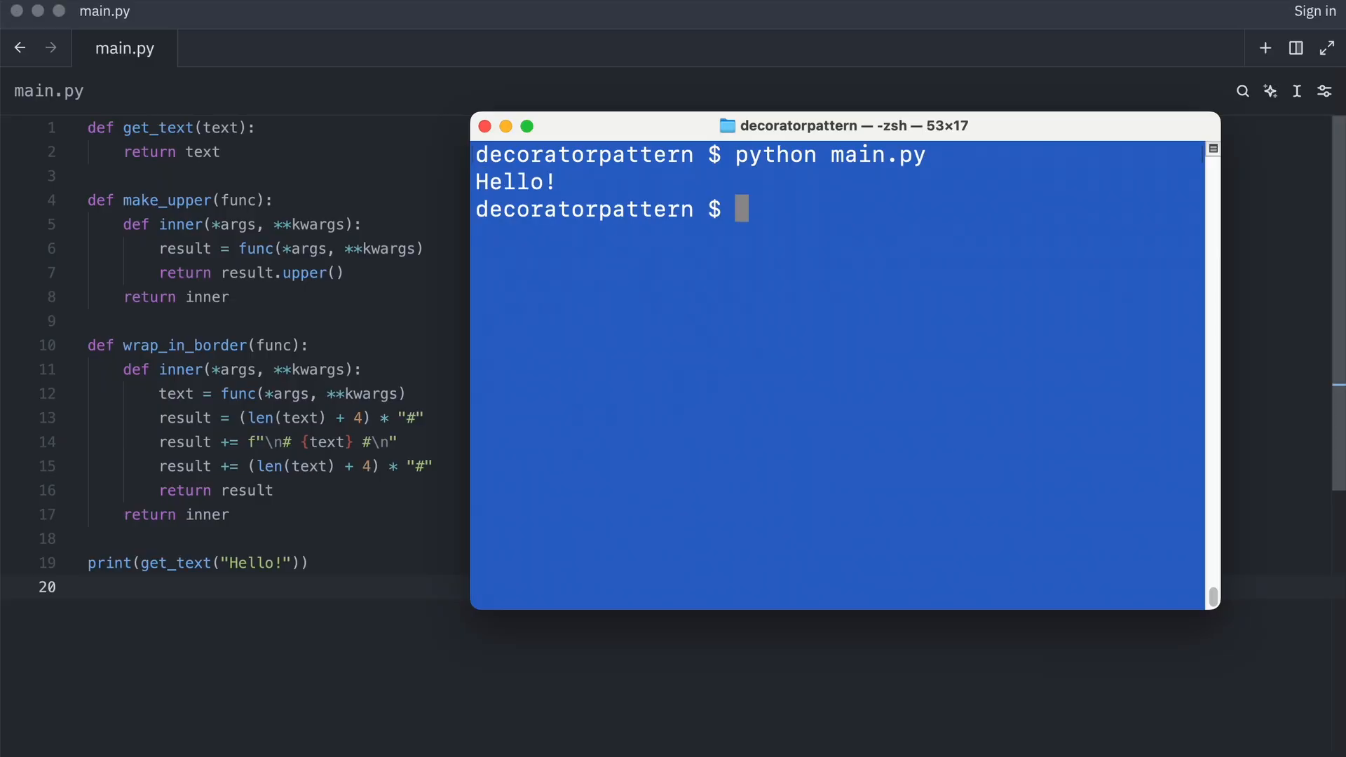
pyautogui.moveTo(1168, 695)
pyautogui.write('print(make_upper(get_text)("Hello!"))')
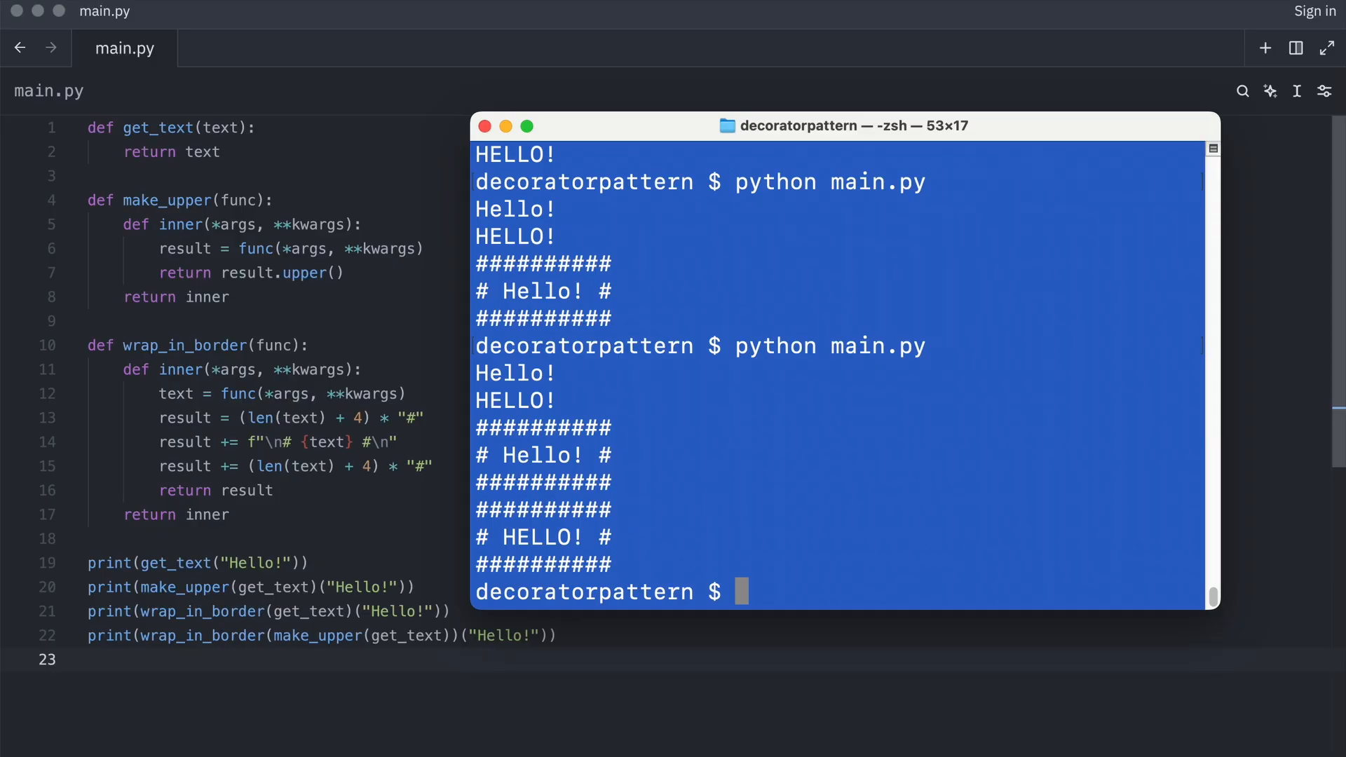
pyautogui.moveTo(901, 659)
pyautogui.write('@make_upper')
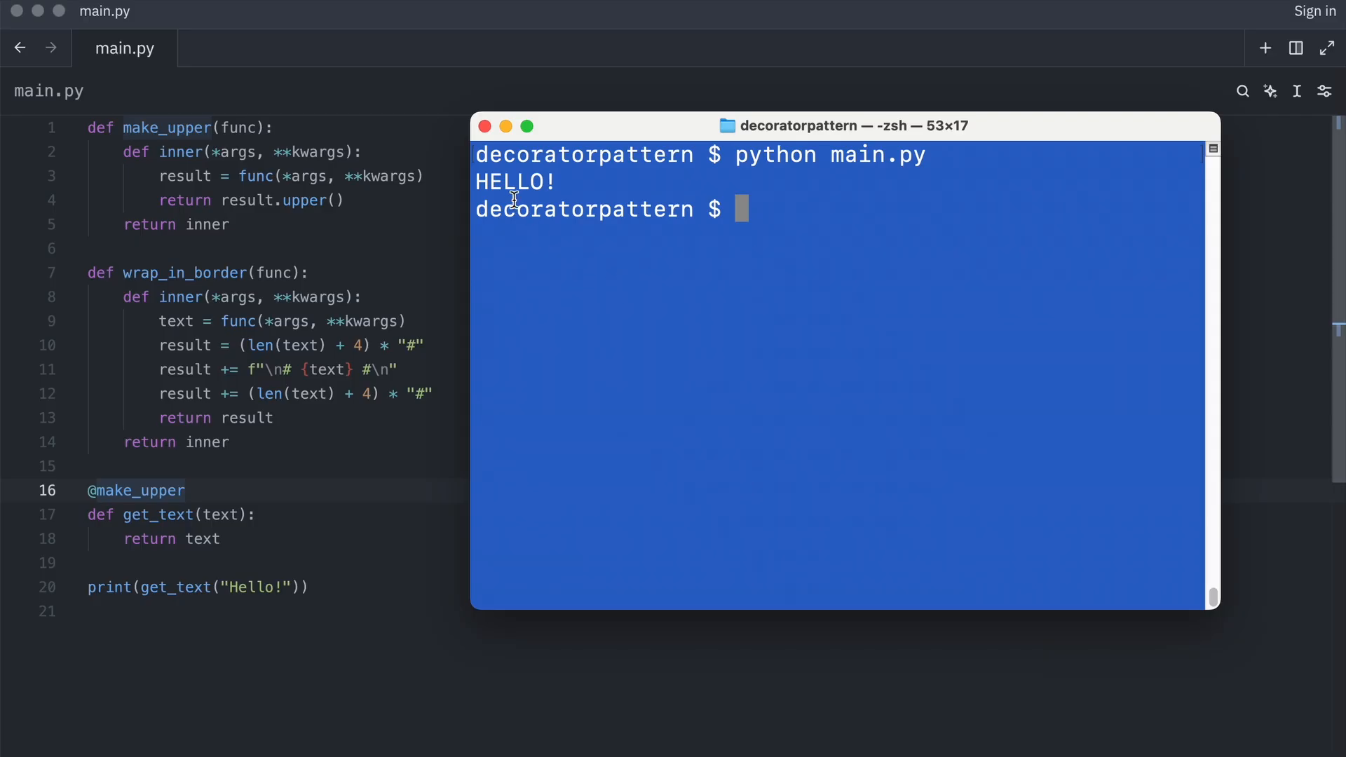
pyautogui.doubleClick(513, 181)
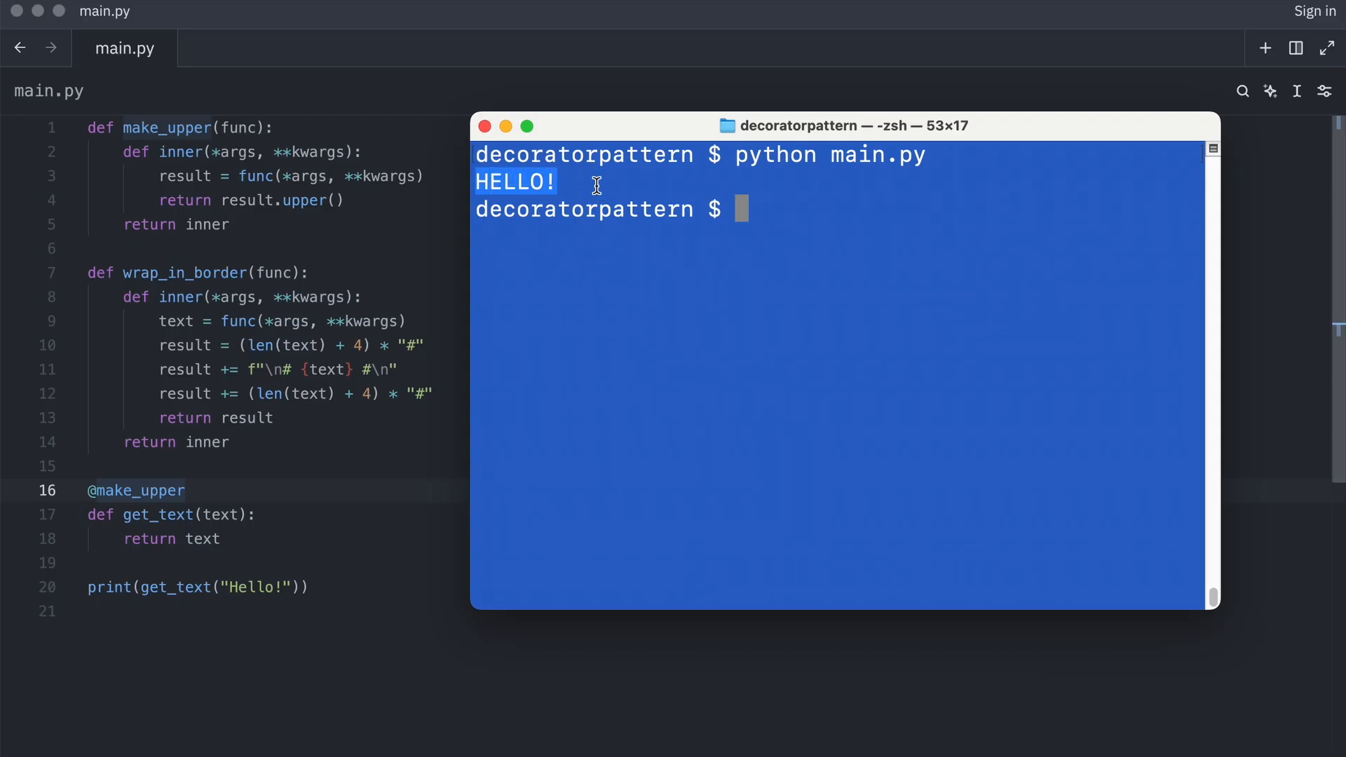